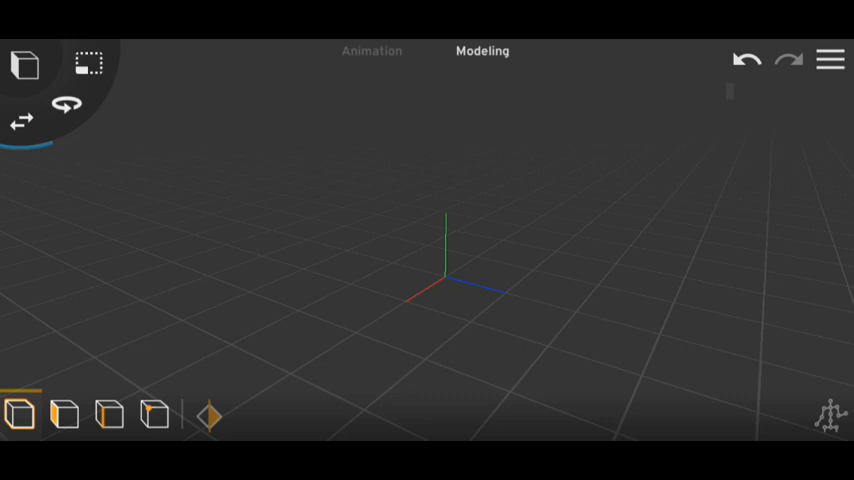
Load the saved scene with a floor plane and three white cubes.
left_click(24, 64)
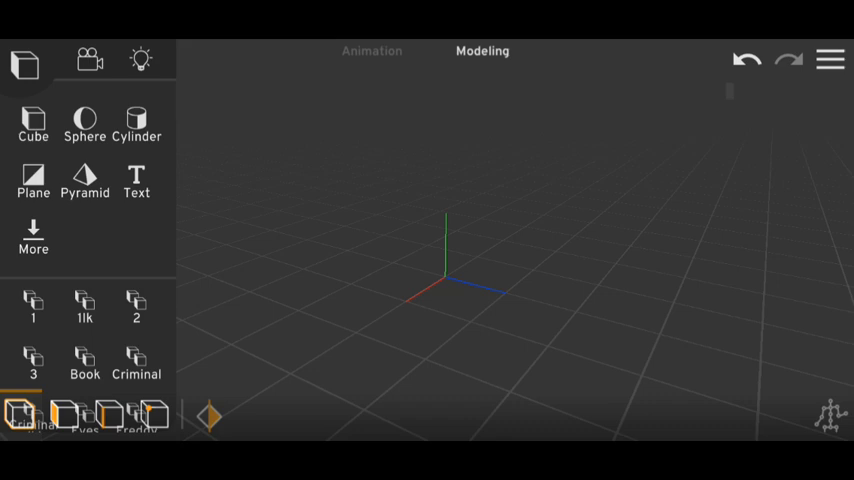
left_click(32, 184)
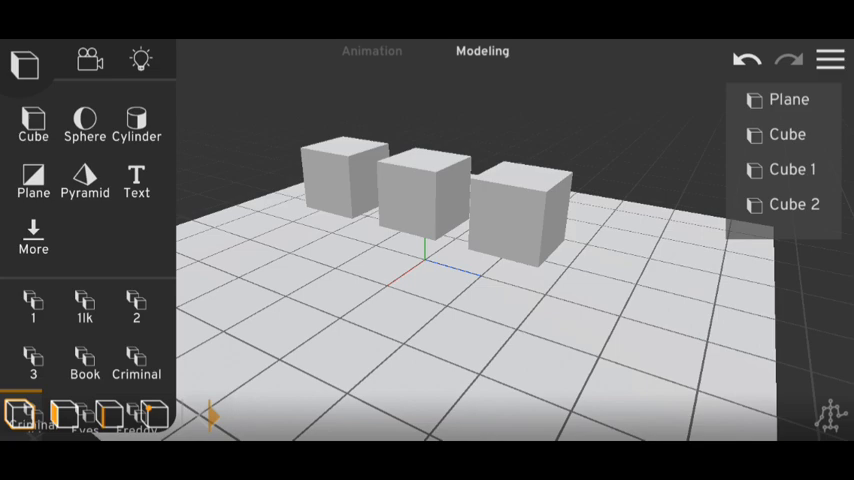
Add a light at the middle cube and select that cube.
left_click(140, 60)
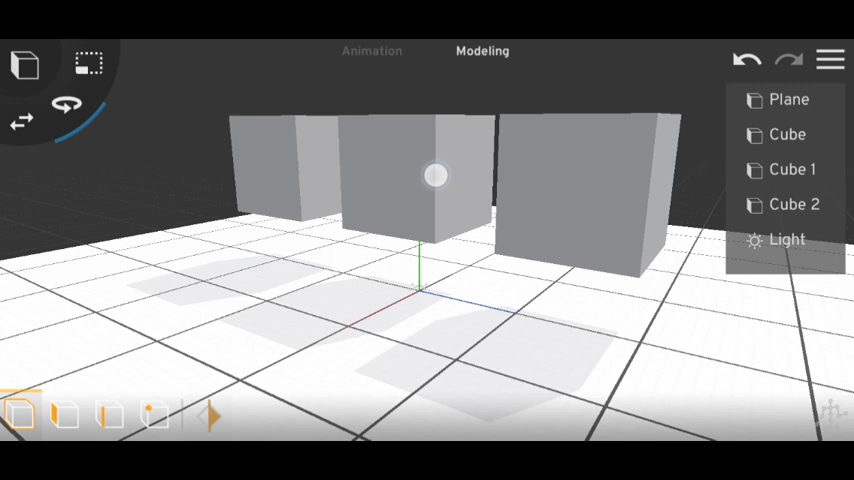
left_click(436, 176)
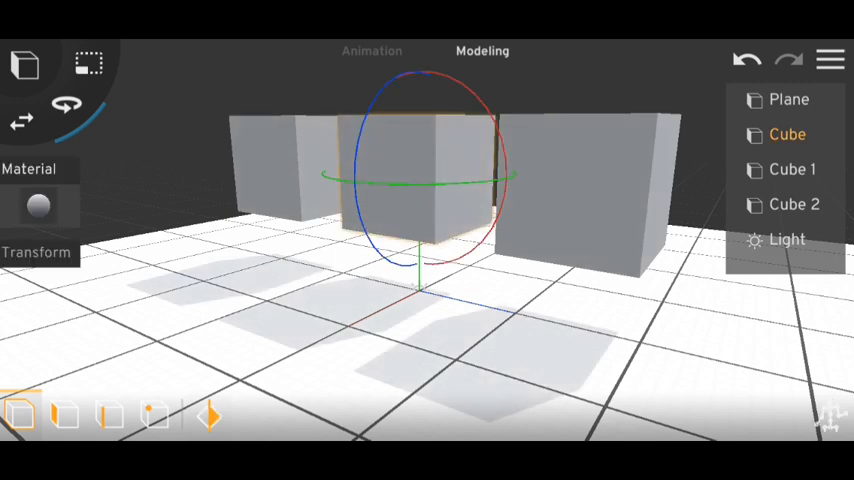
Set the middle cube's material transparency to roughly 0.50.
left_click(38, 204)
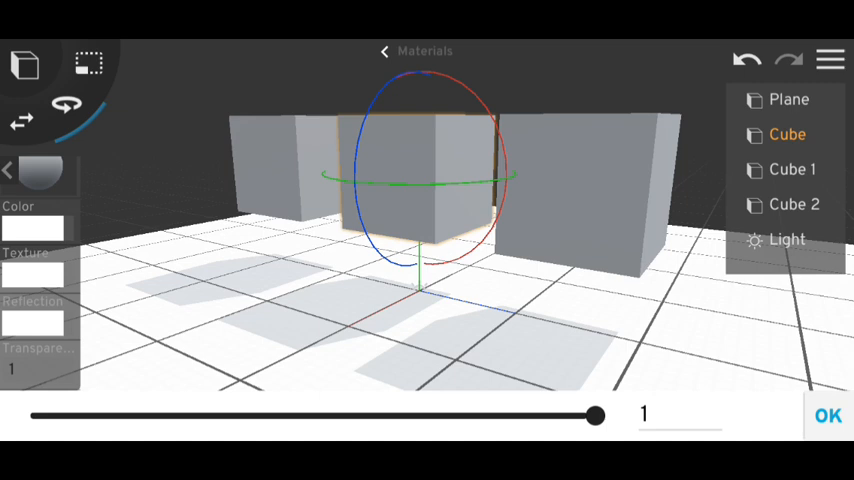
left_click_drag(596, 416, 512, 420)
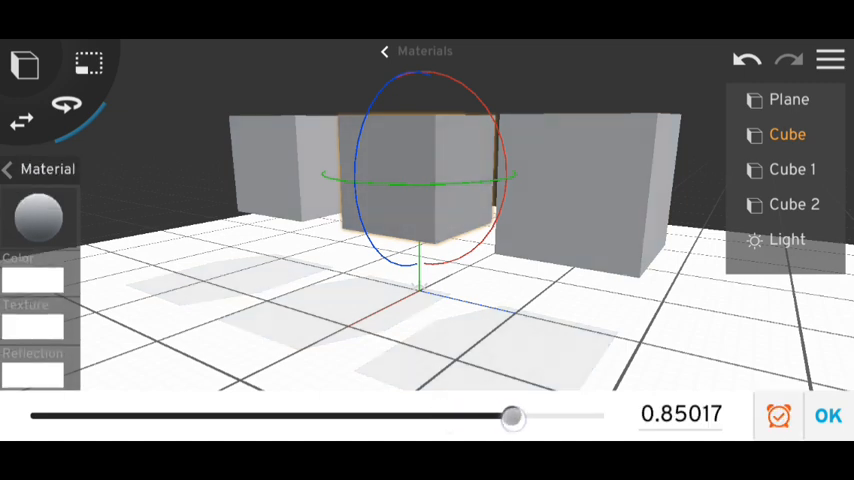
left_click_drag(512, 418, 412, 418)
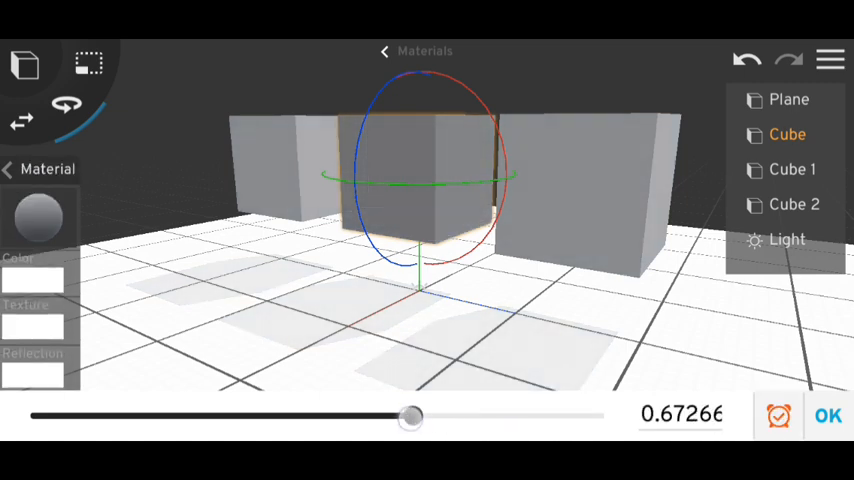
left_click_drag(412, 416, 328, 416)
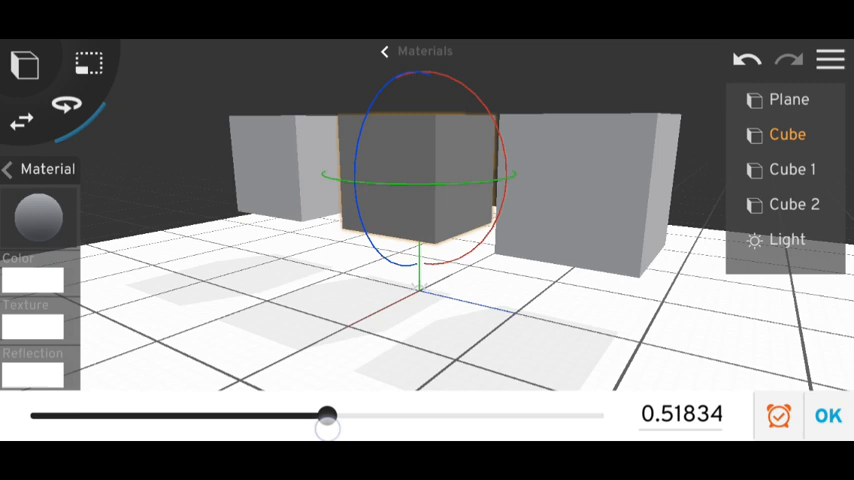
left_click_drag(328, 428, 344, 428)
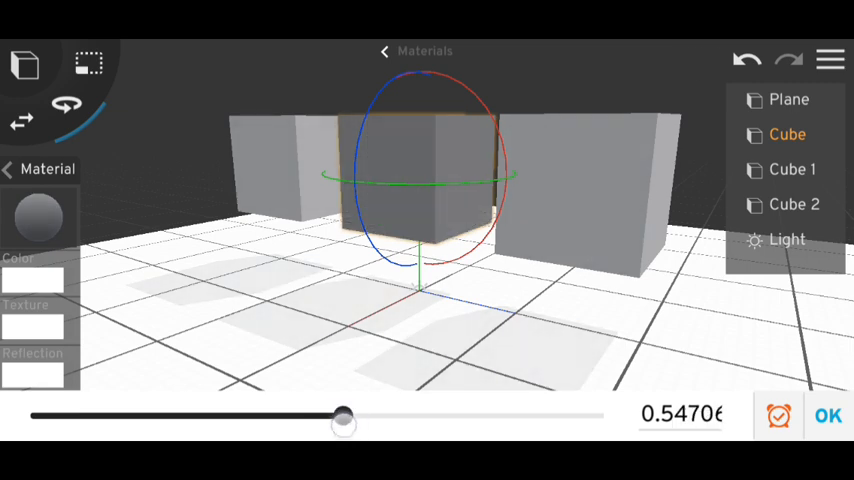
left_click_drag(344, 424, 306, 424)
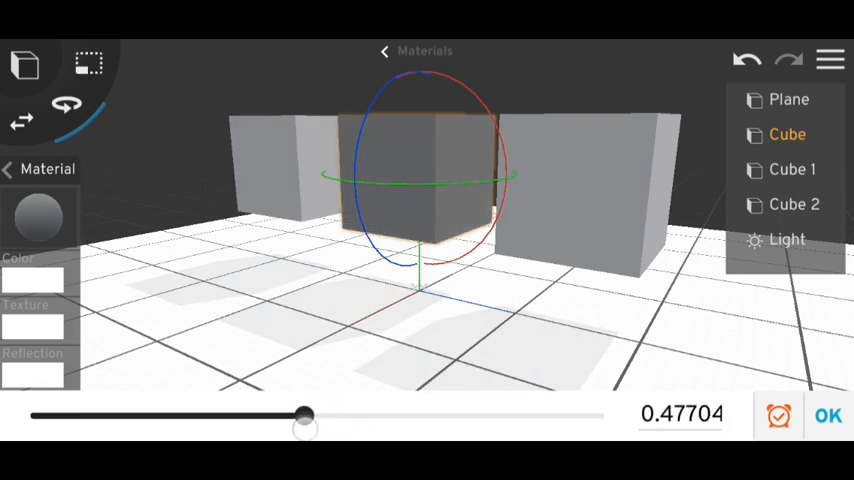
left_click_drag(306, 424, 328, 424)
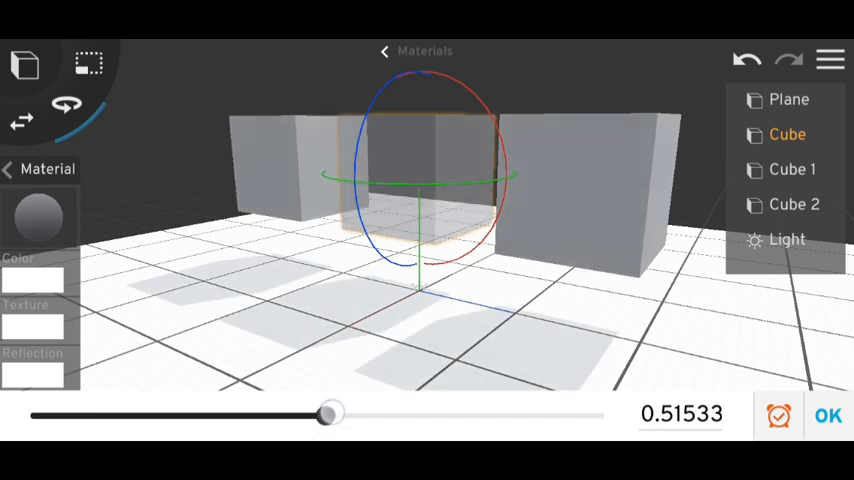
left_click_drag(332, 412, 316, 424)
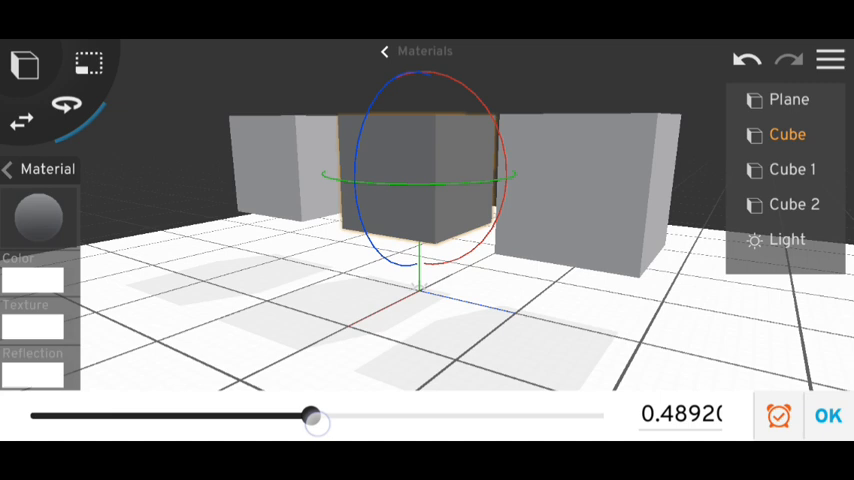
left_click_drag(312, 422, 316, 422)
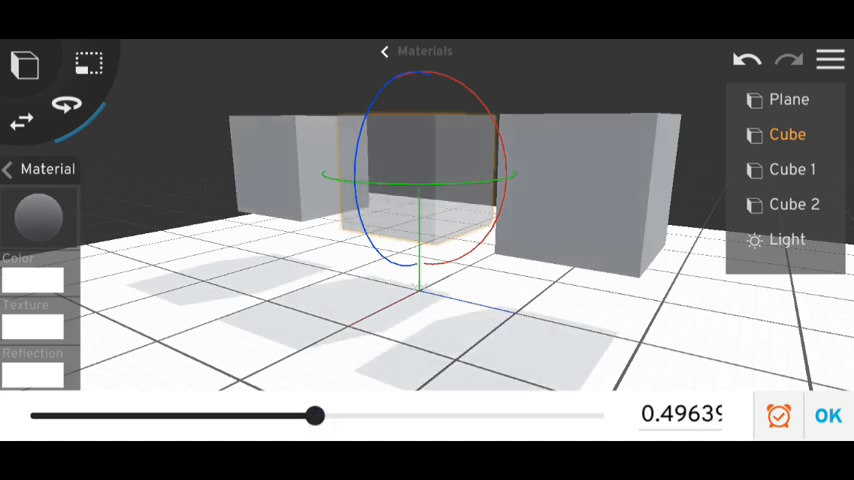
left_click_drag(316, 416, 304, 416)
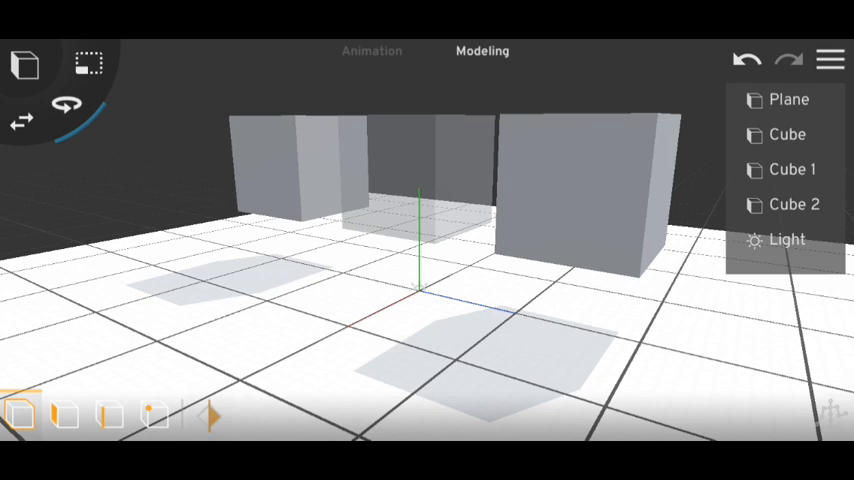
Duplicate the semi-transparent middle cube and select the resulting cube group.
left_click(788, 134)
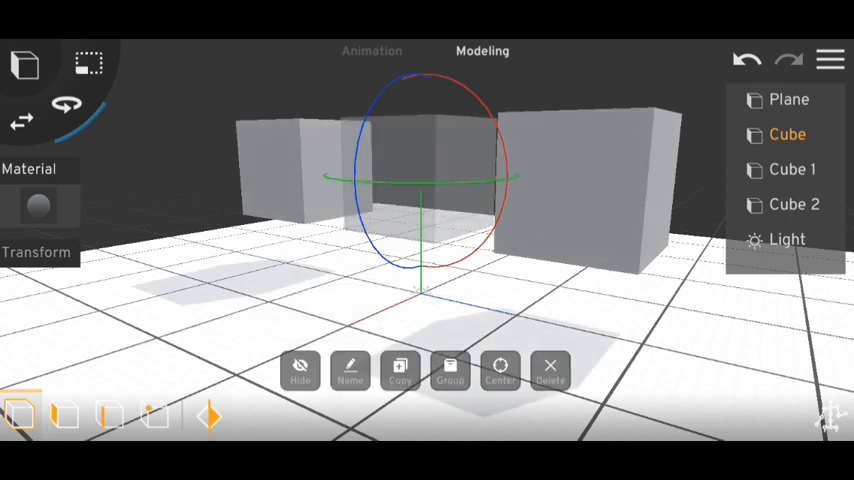
left_click(400, 370)
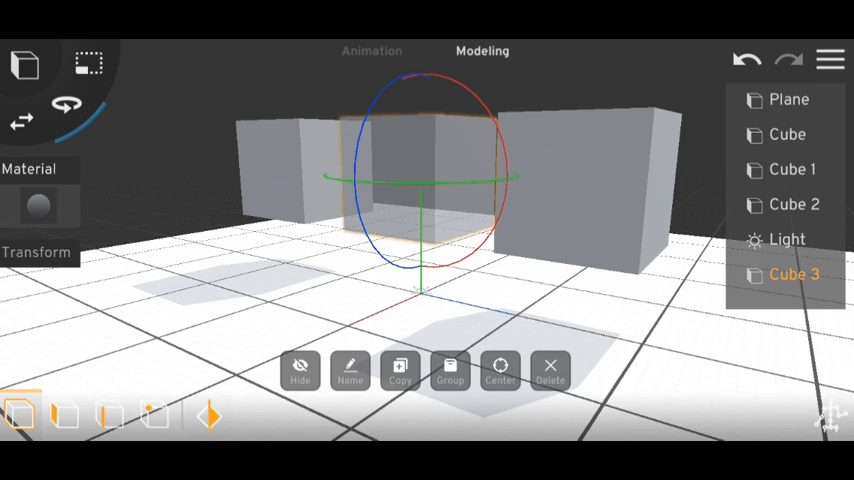
left_click(400, 370)
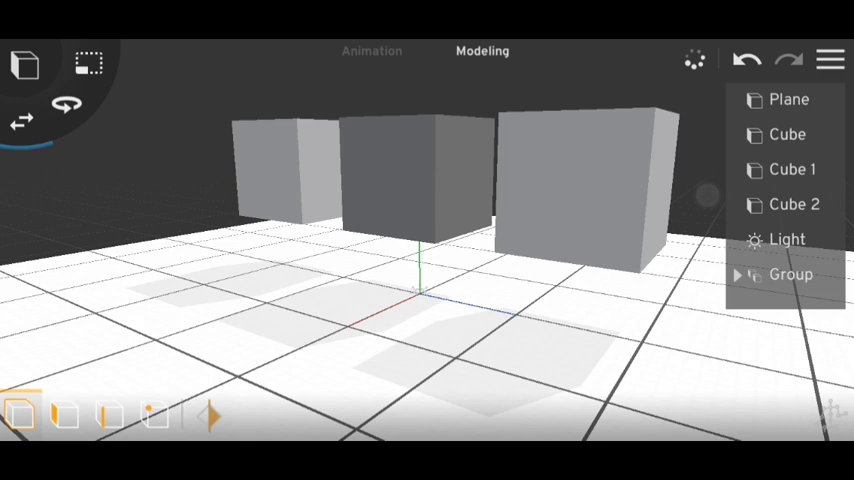
left_click(790, 134)
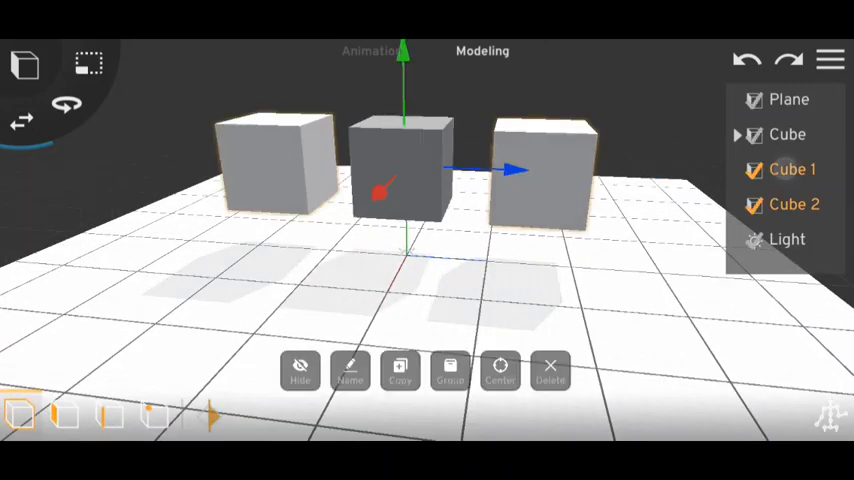
Delete the cubes, add a sphere with point light intensity 1.68, then a small cube.
left_click(550, 370)
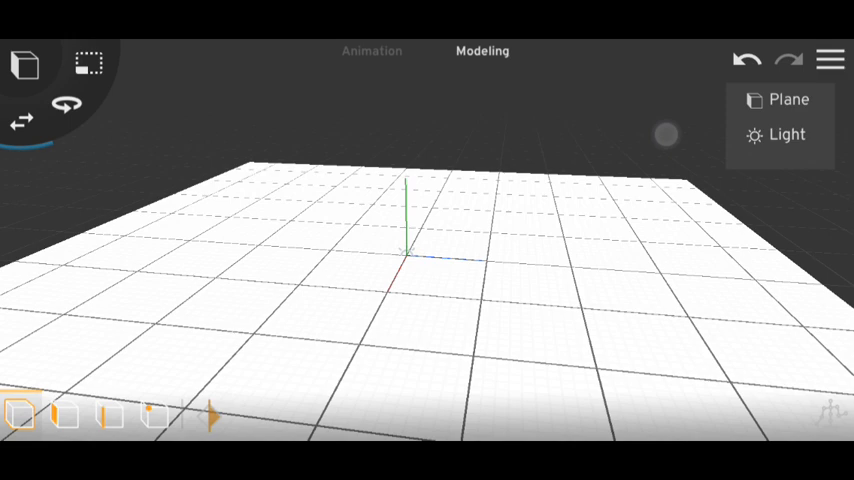
left_click(24, 64)
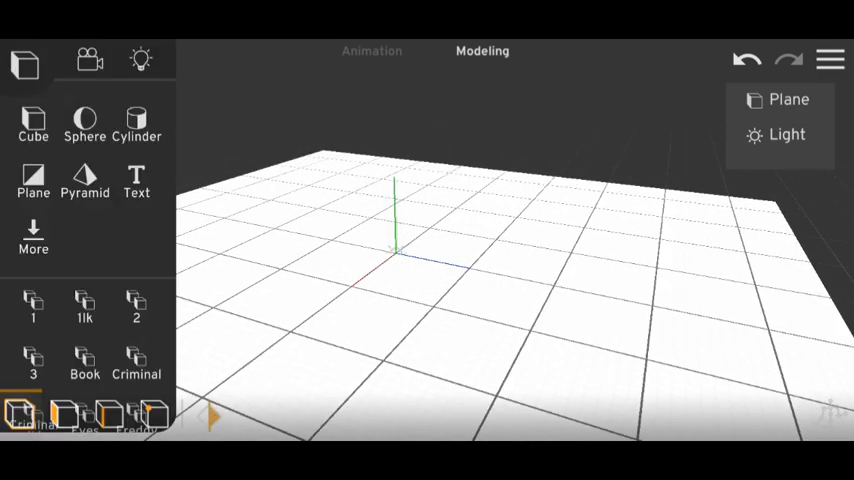
left_click(84, 120)
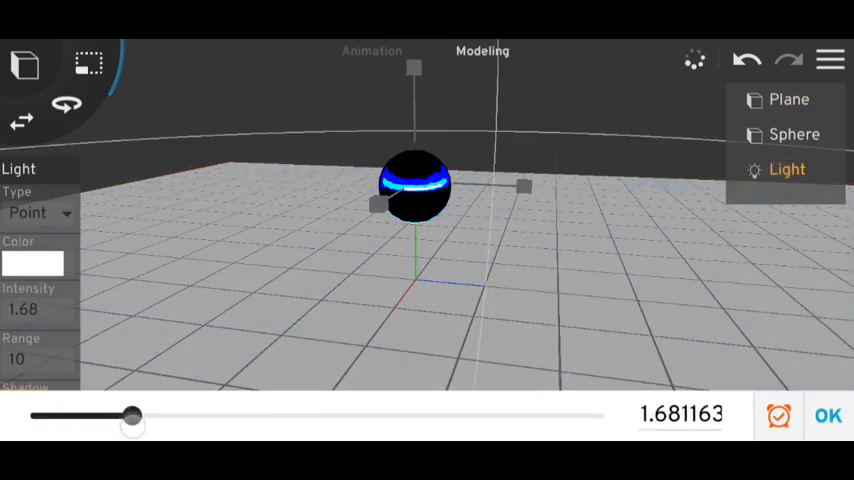
left_click(828, 416)
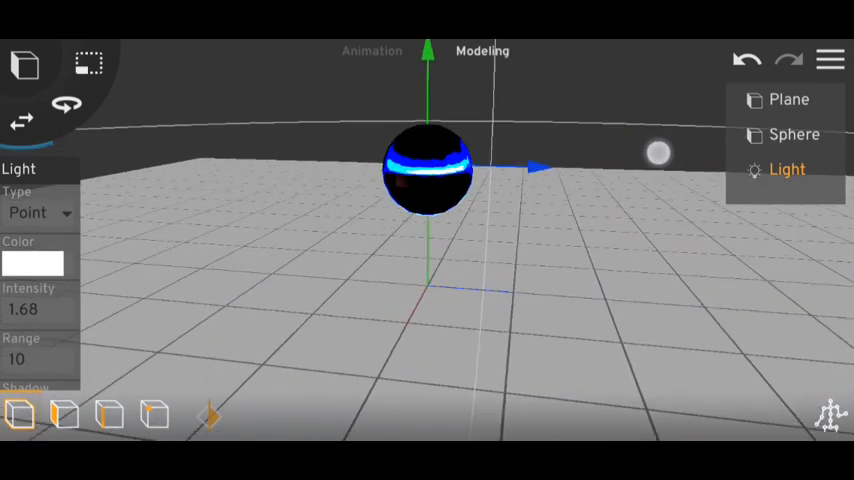
left_click(788, 204)
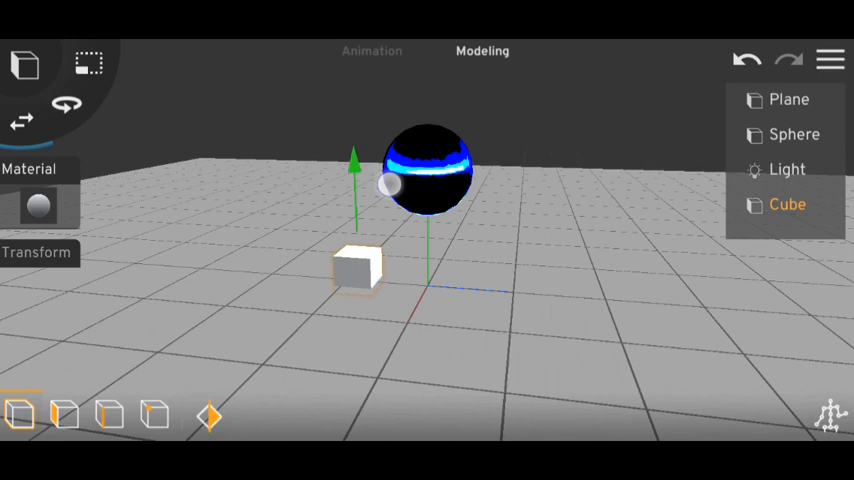
Set the sphere's material transparency to about 0.49.
left_click(788, 168)
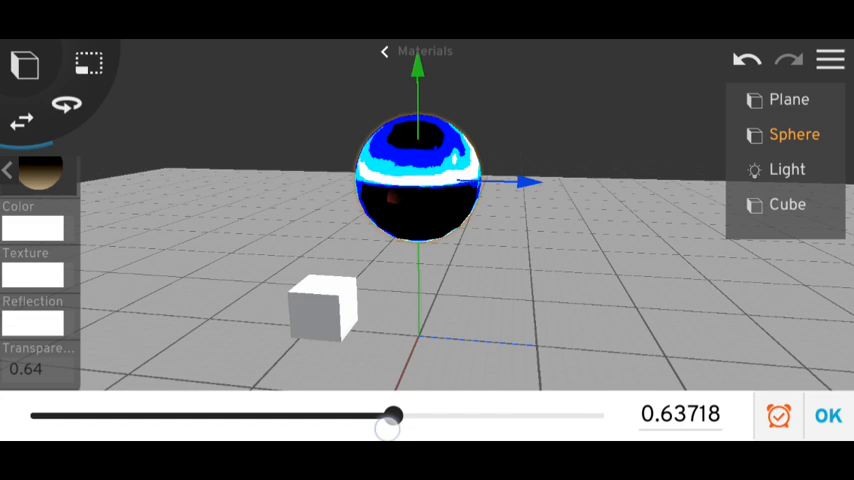
left_click_drag(394, 416, 312, 416)
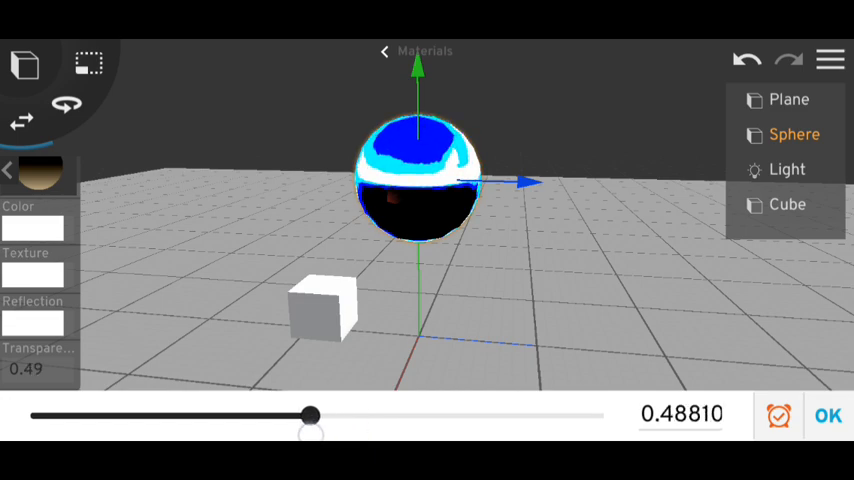
left_click(828, 416)
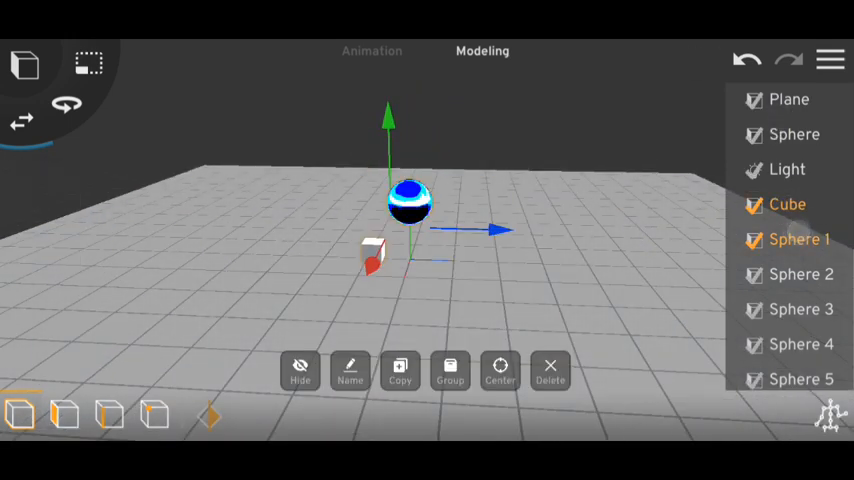
Scroll the object list and check the glowing sphere and the cube's shadow.
scroll("down", 3)
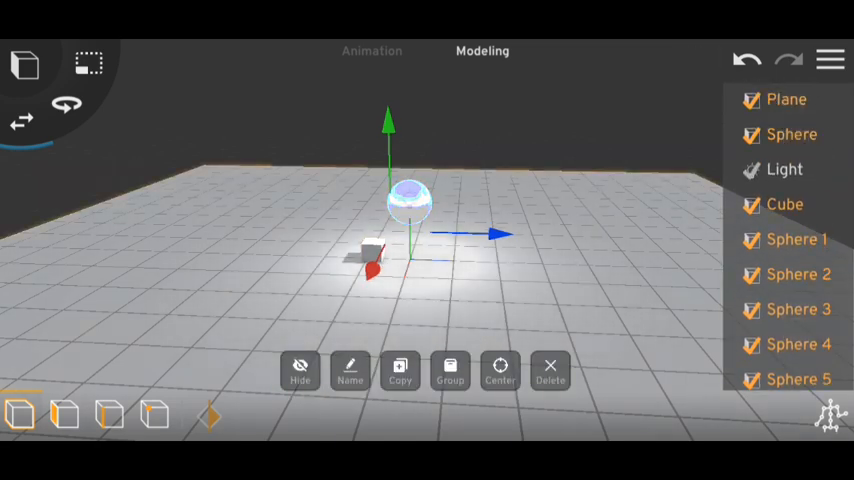
left_click(550, 370)
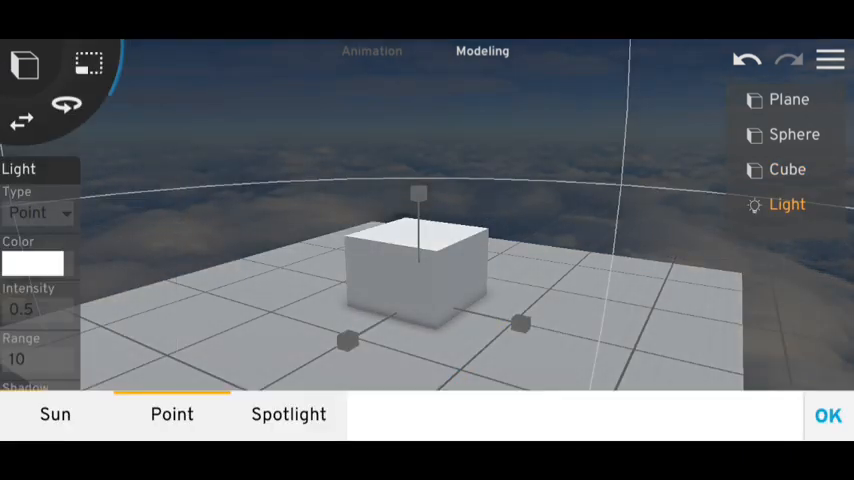
Switch the scene light's type to Sun.
left_click(56, 414)
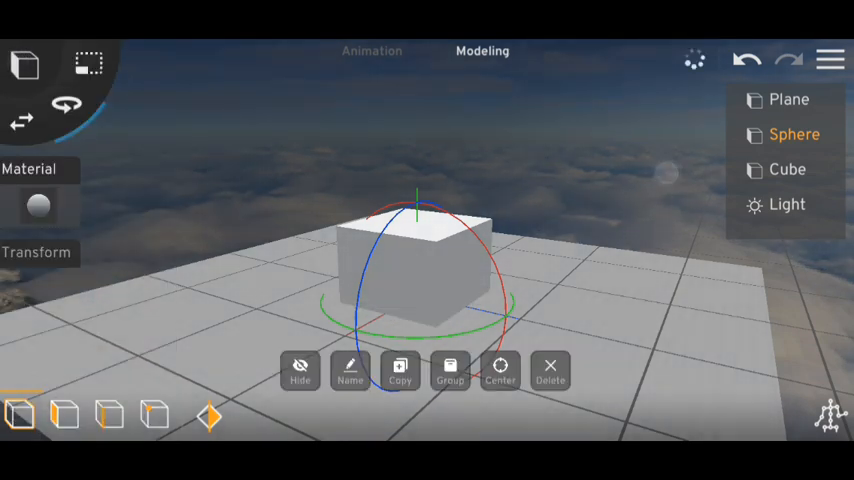
Set the sky sphere's material transparency to about 0.45.
left_click(30, 168)
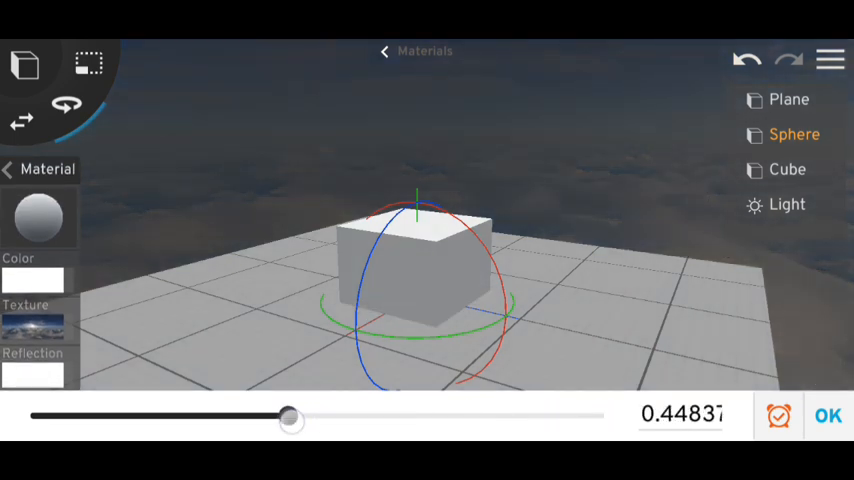
left_click_drag(290, 420, 296, 420)
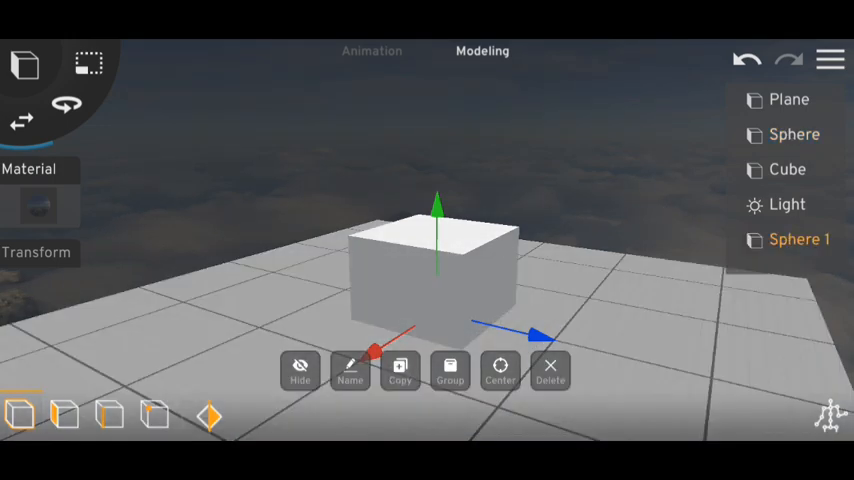
Duplicate the semi-transparent sky sphere and select the sun light.
left_click(400, 370)
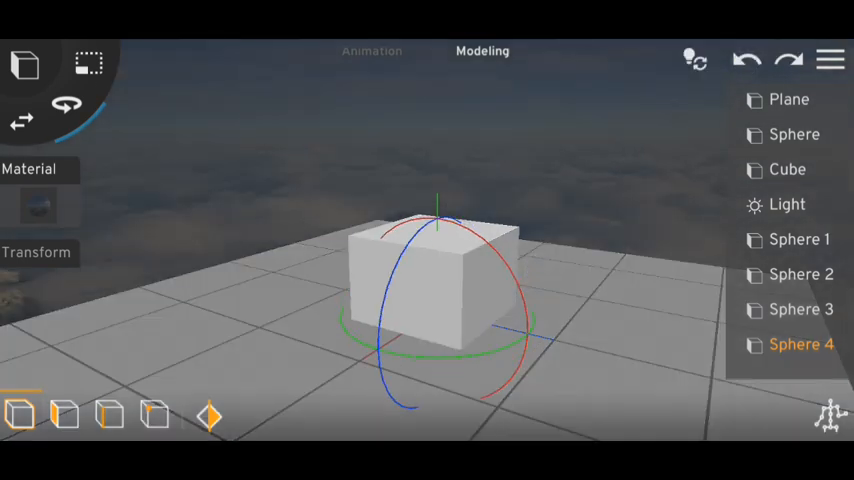
left_click(788, 204)
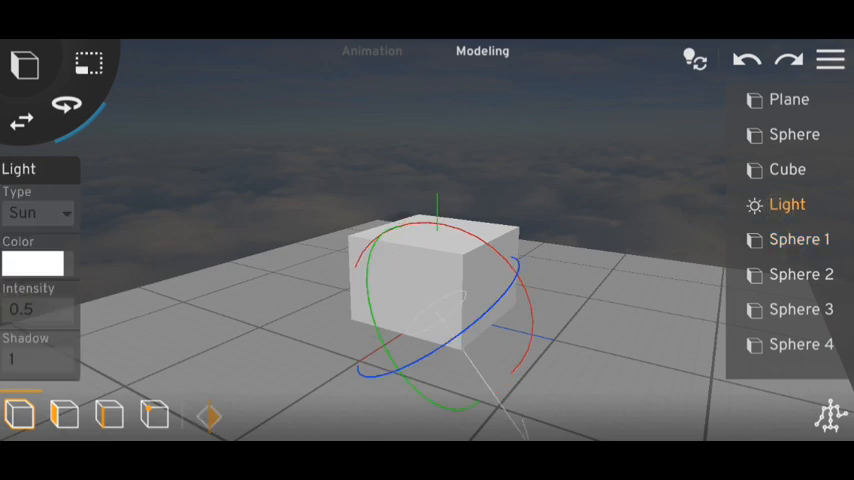